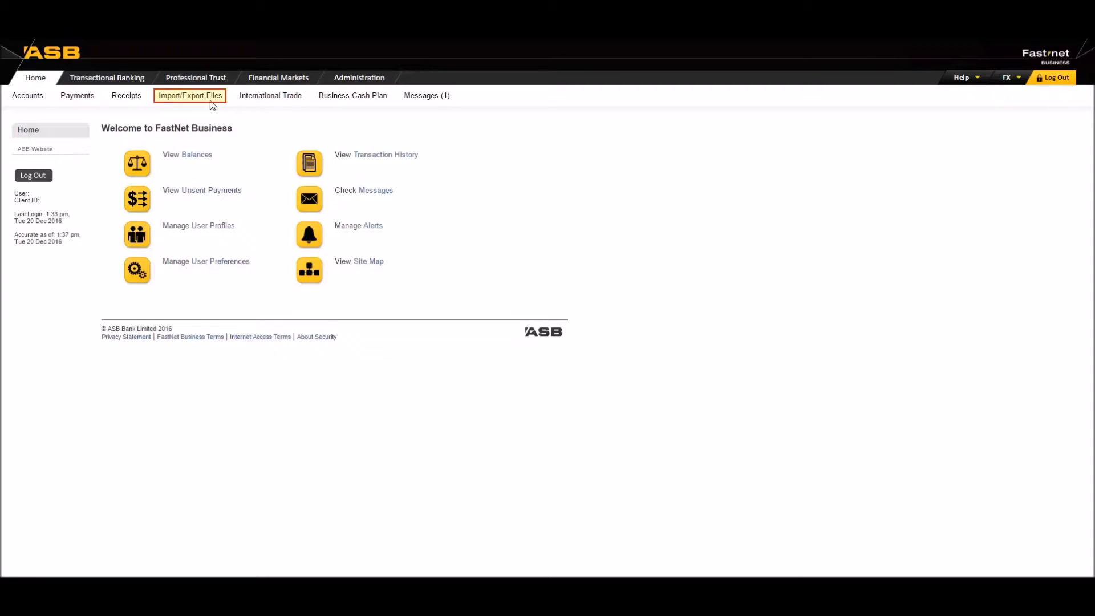
Step: Go to the Import/Export Files area from the FastNet home page
{"action": "left_click", "coordinate": [192, 95]}
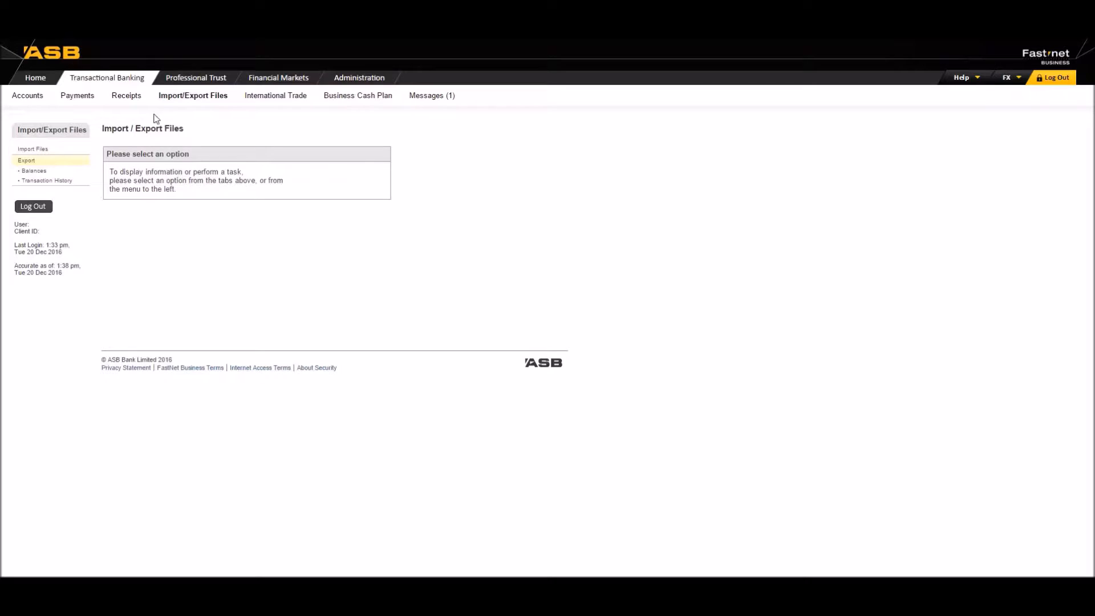
Step: Choose Transaction History under Export for the Business Cheque account
{"action": "left_click", "coordinate": [46, 181]}
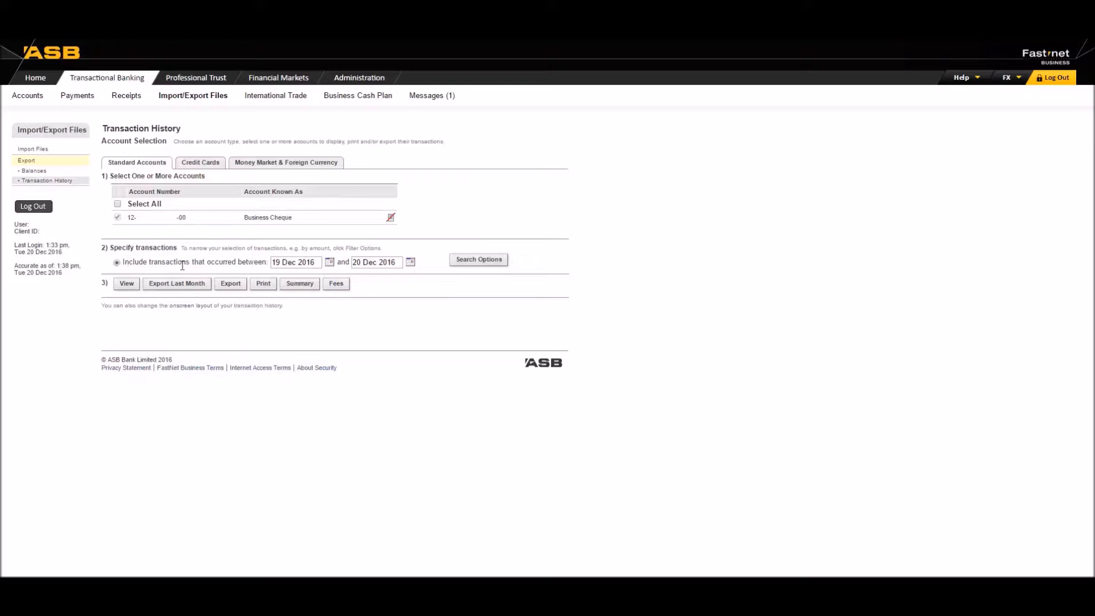
Step: Set the transaction range from 01 Nov 2016 to 30 Nov 2016 via the date pickers
{"action": "left_click", "coordinate": [330, 262]}
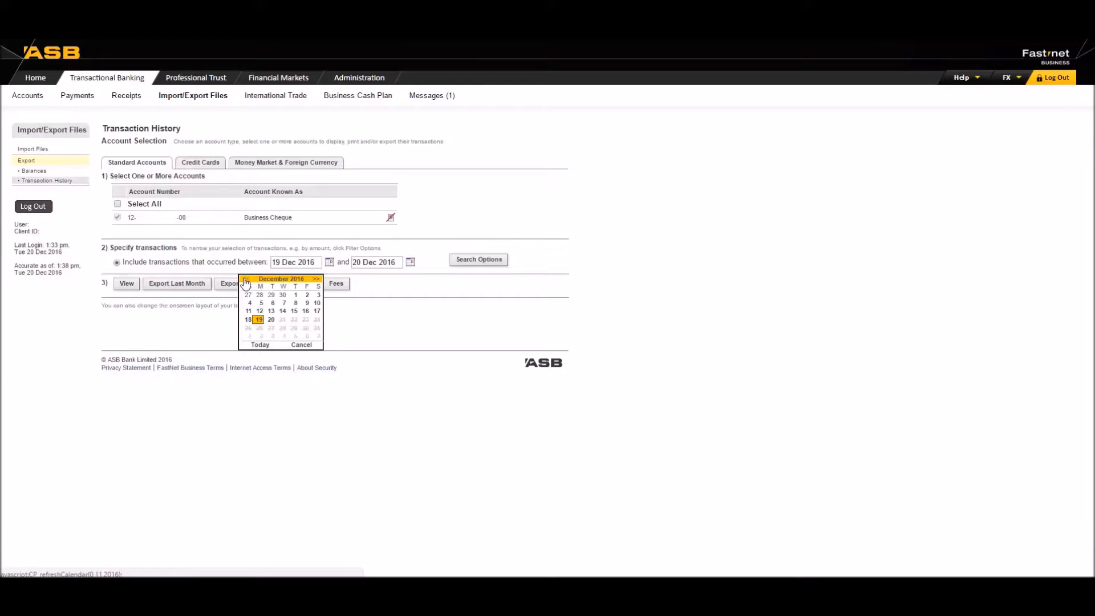
{"action": "left_click", "coordinate": [245, 279]}
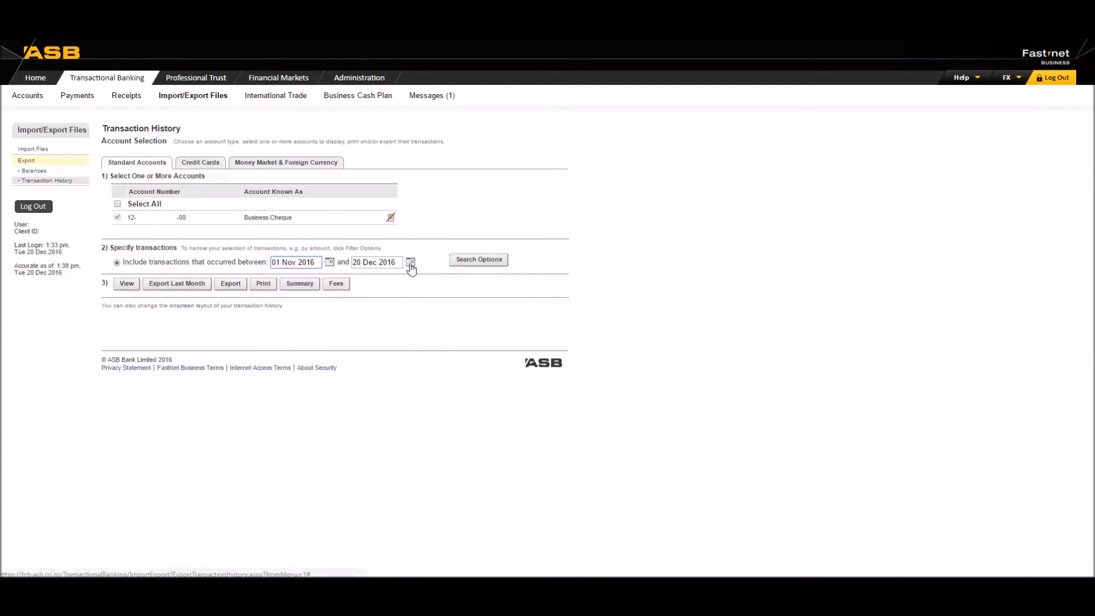
{"action": "left_click", "coordinate": [410, 261]}
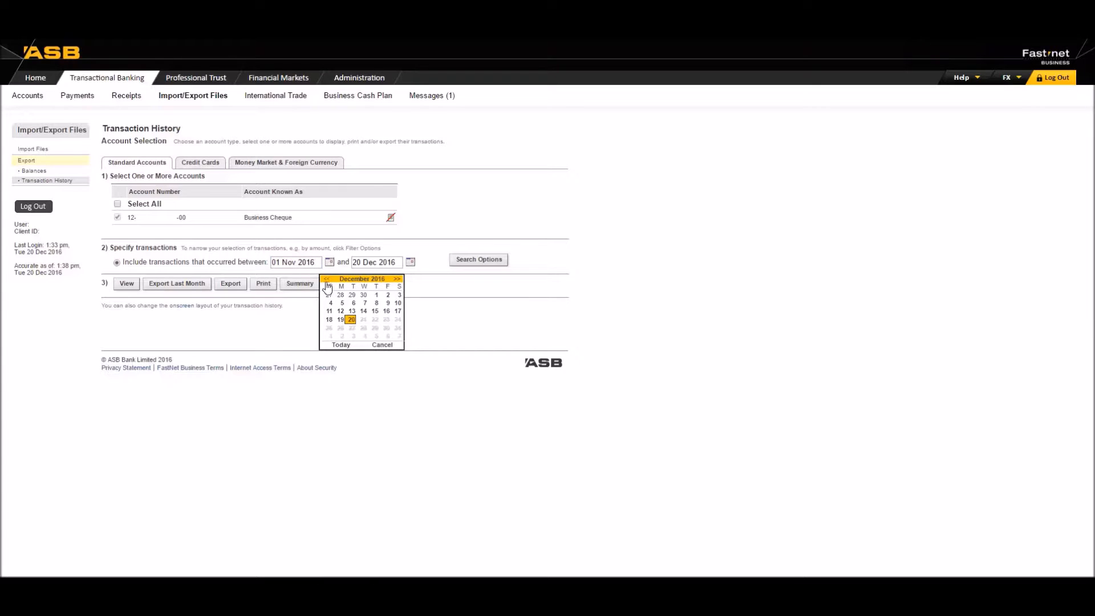
{"action": "left_click", "coordinate": [326, 279]}
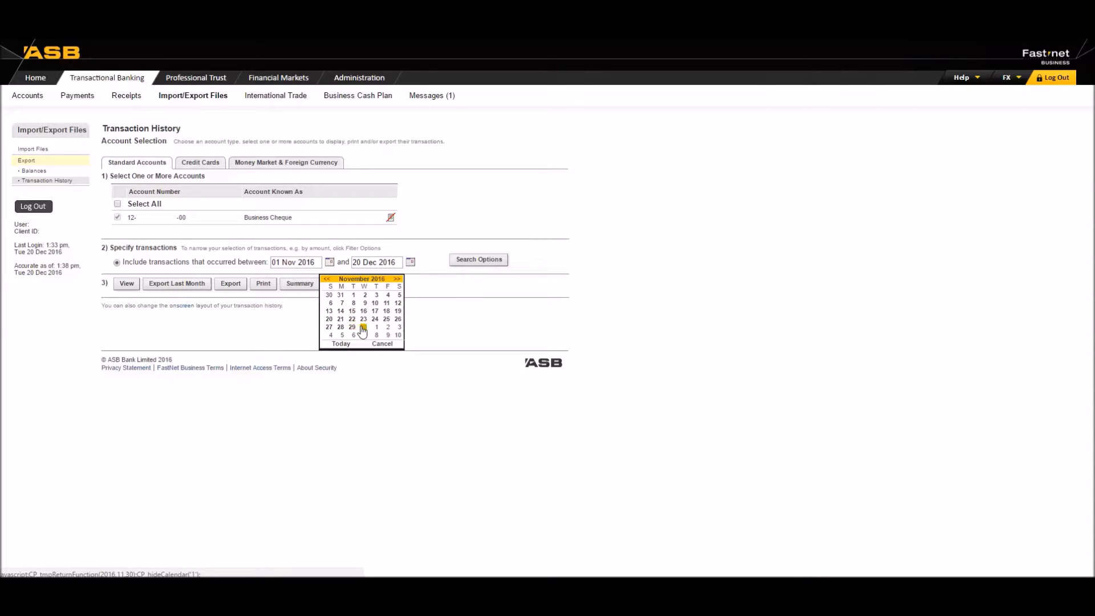
{"action": "left_click", "coordinate": [352, 327]}
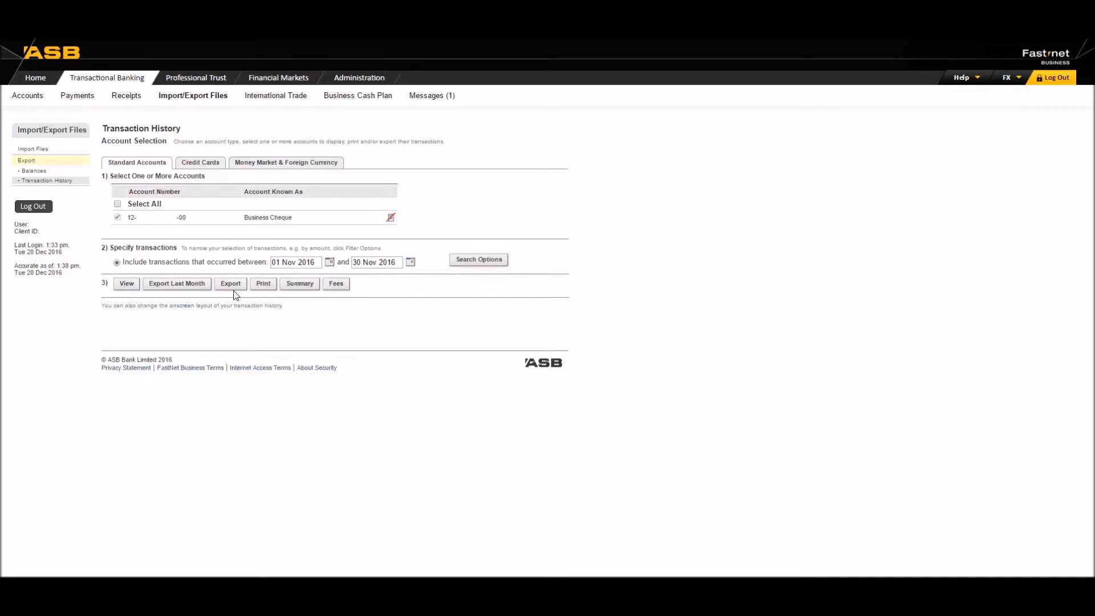
Step: Export the November 2016 transactions as a Save as Text File (*.csv) download
{"action": "left_click", "coordinate": [230, 283]}
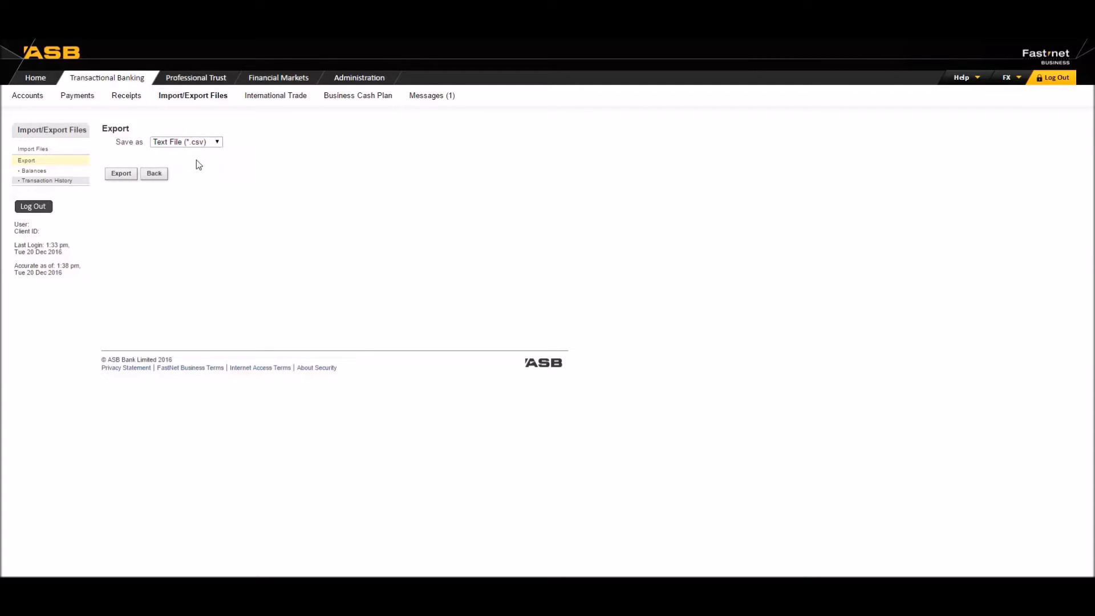
{"action": "left_click", "coordinate": [120, 174]}
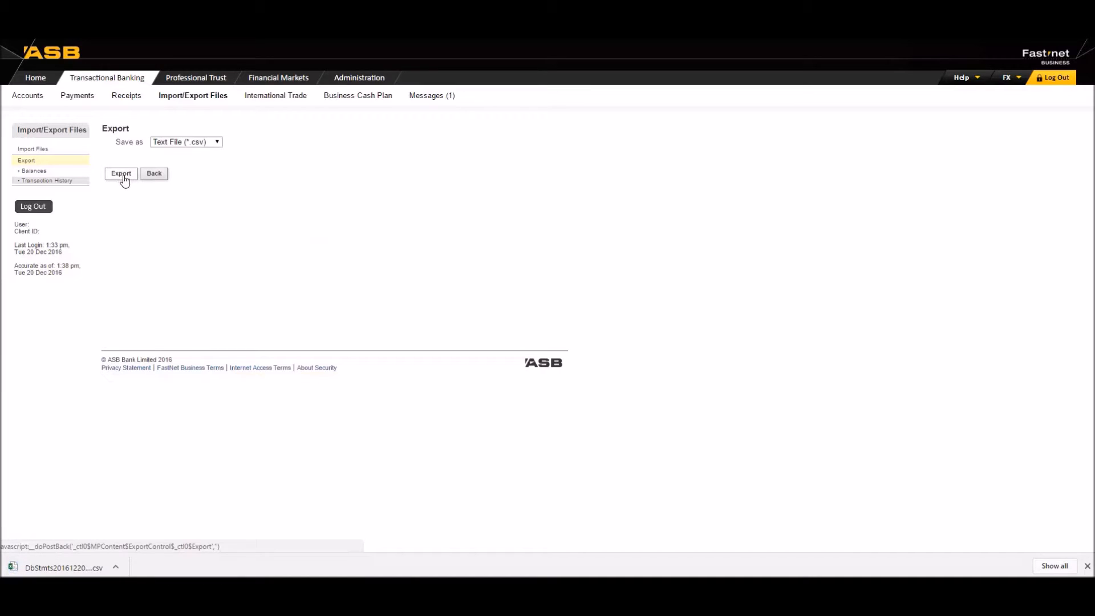
{"action": "left_click", "coordinate": [121, 174]}
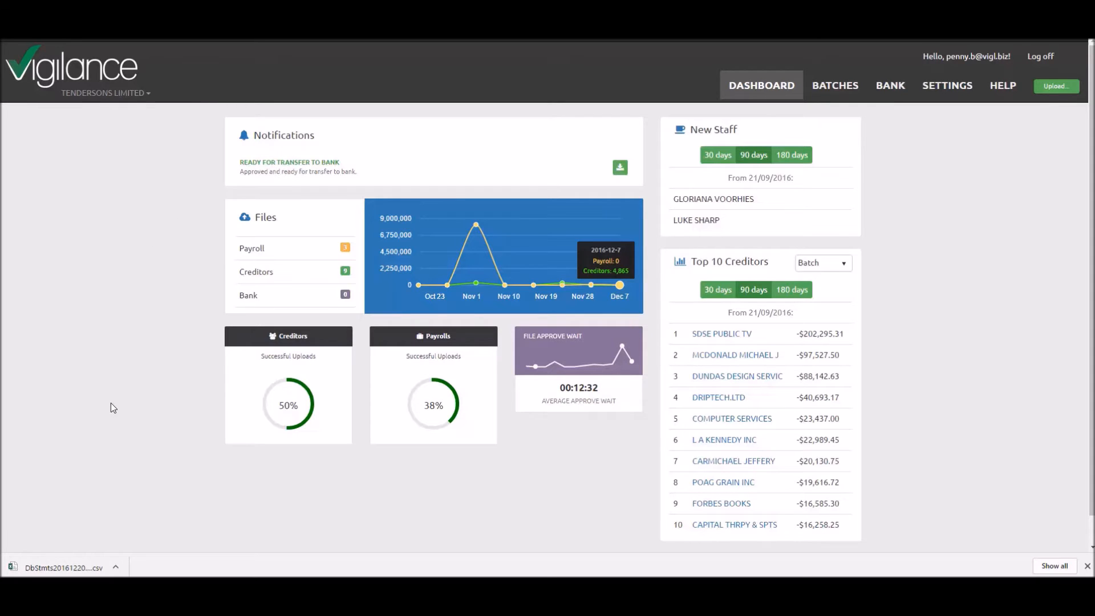
{"action": "mouse_move", "coordinate": [143, 532]}
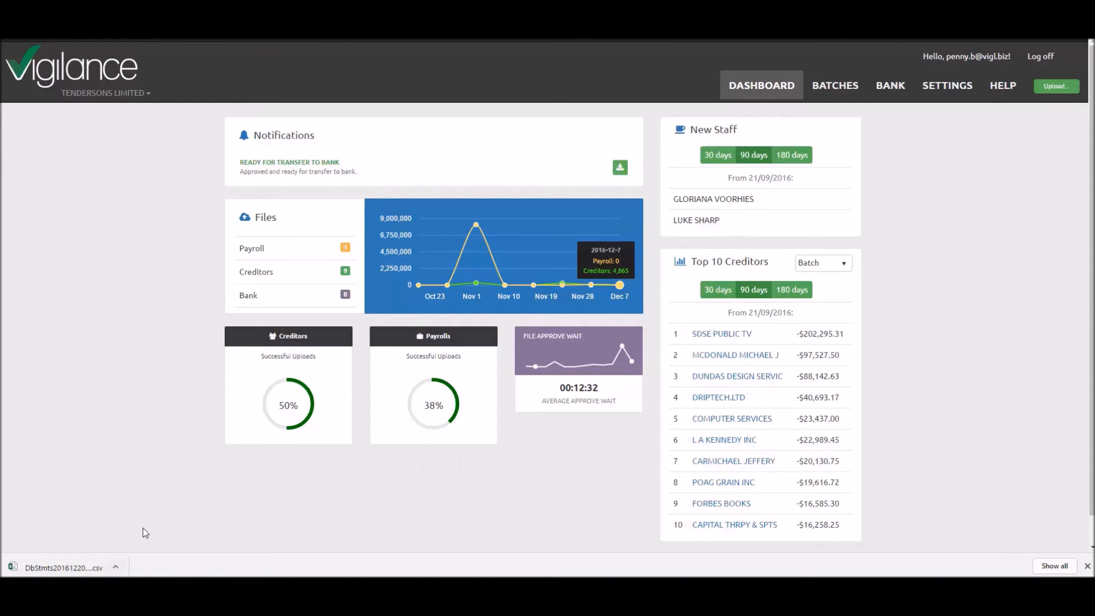